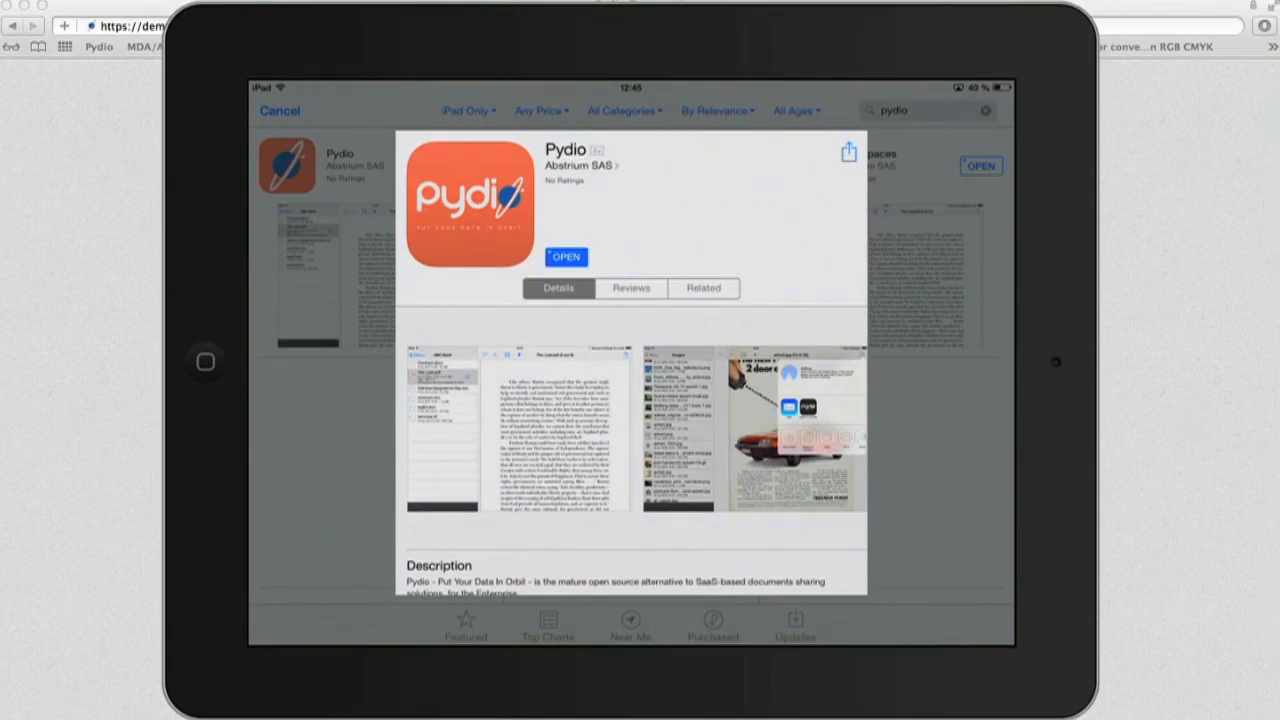
# Launch the installed Pydio app from its App Store page
pyautogui.click(566, 256)
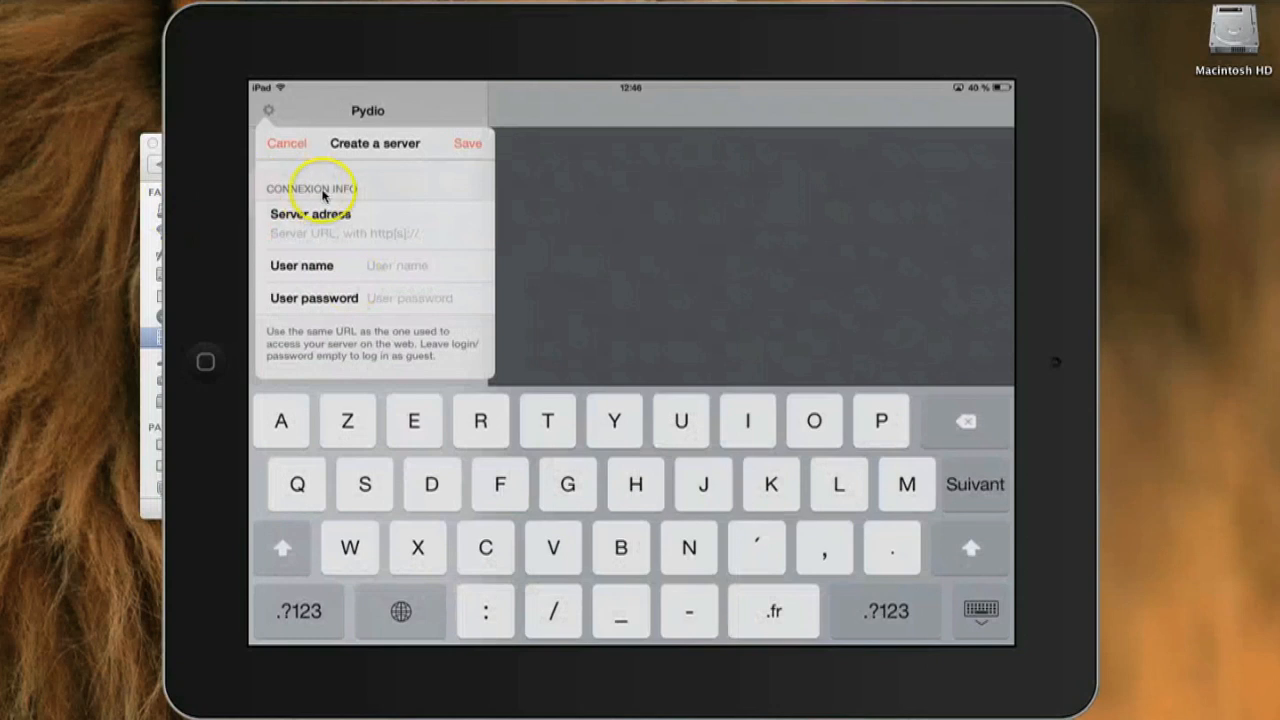
pyautogui.write('https://')
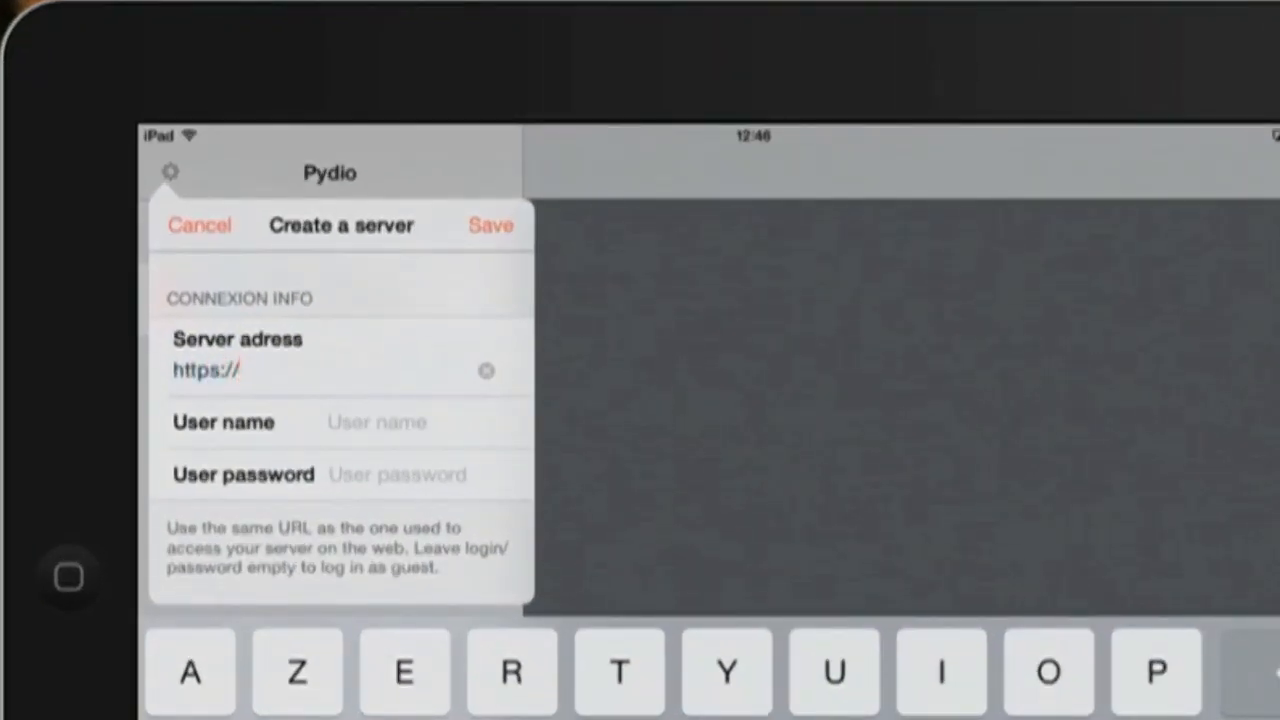
pyautogui.write('demo.pyd.io')
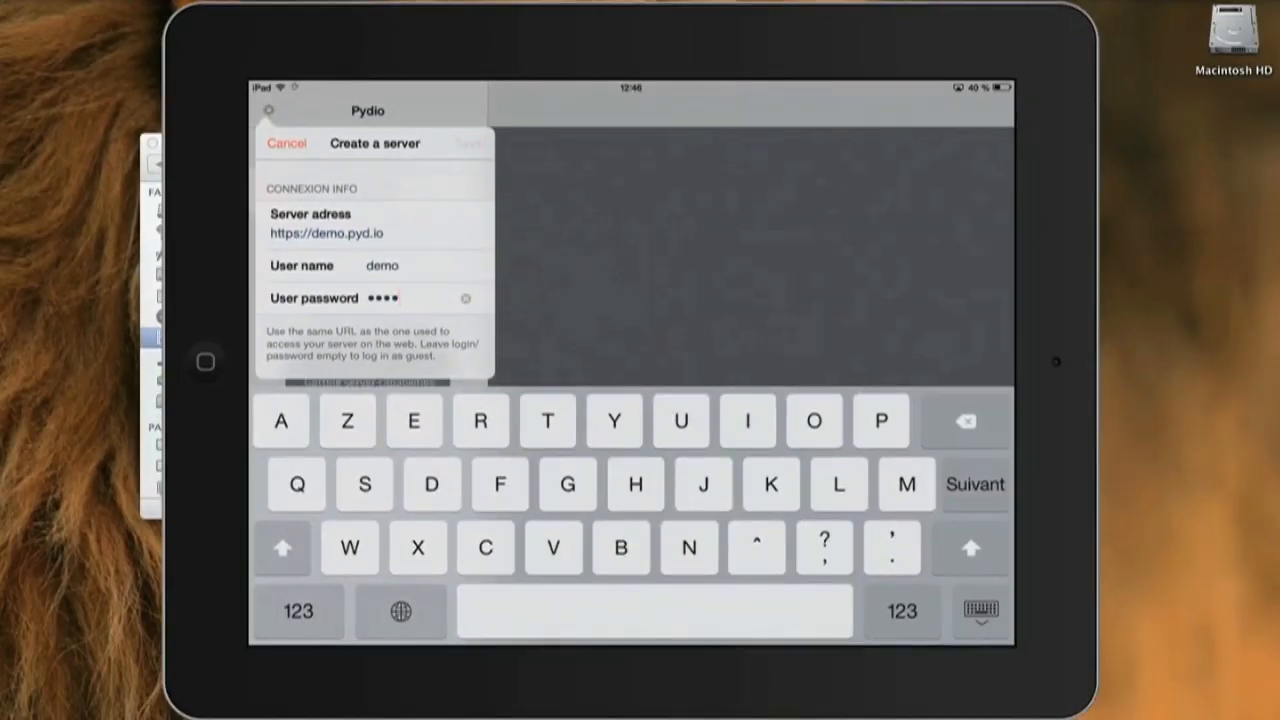
pyautogui.click(466, 143)
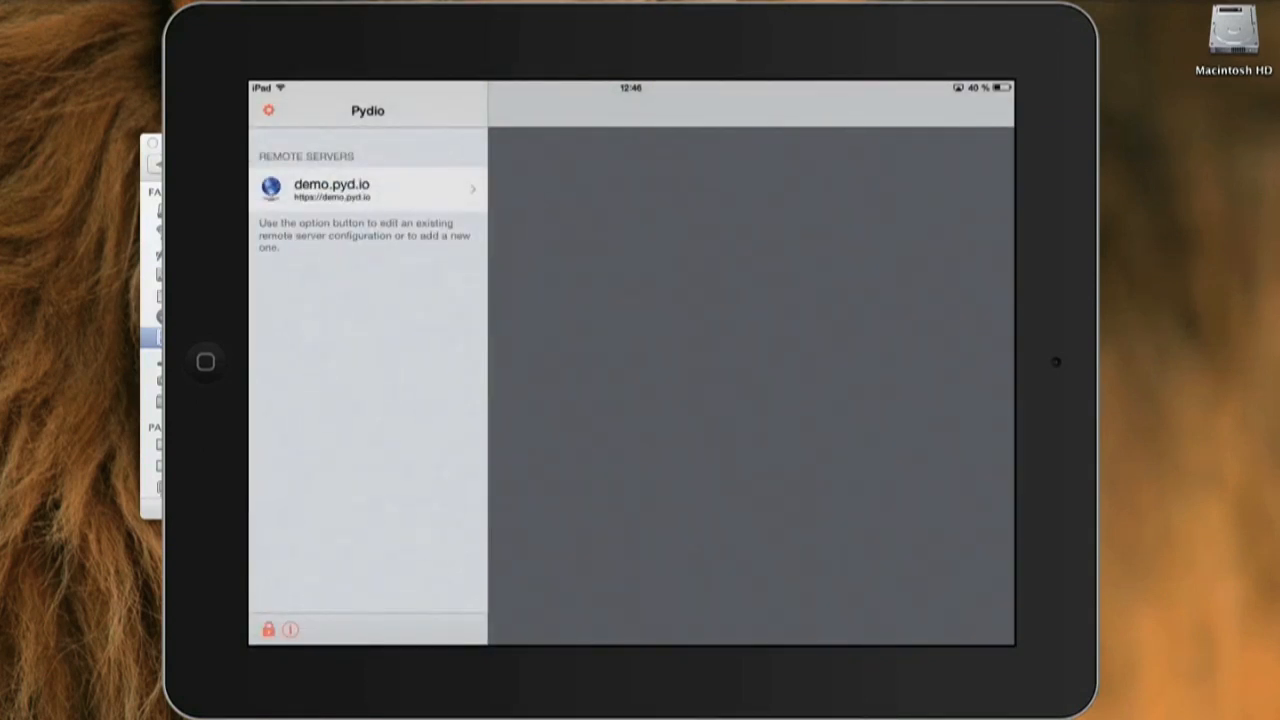
# Open demo.pyd.io, preview the MacBook advert, then pick the AC30C2 manual in Manuals PDFs
pyautogui.click(367, 188)
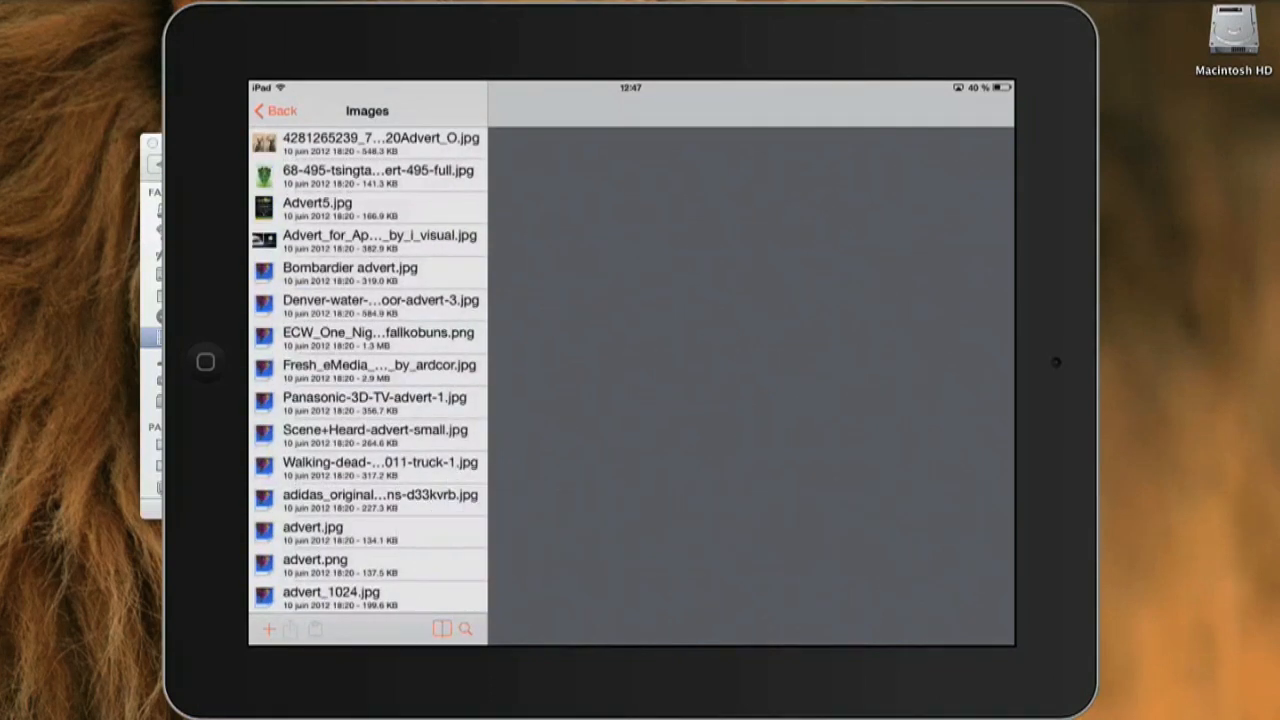
pyautogui.click(380, 138)
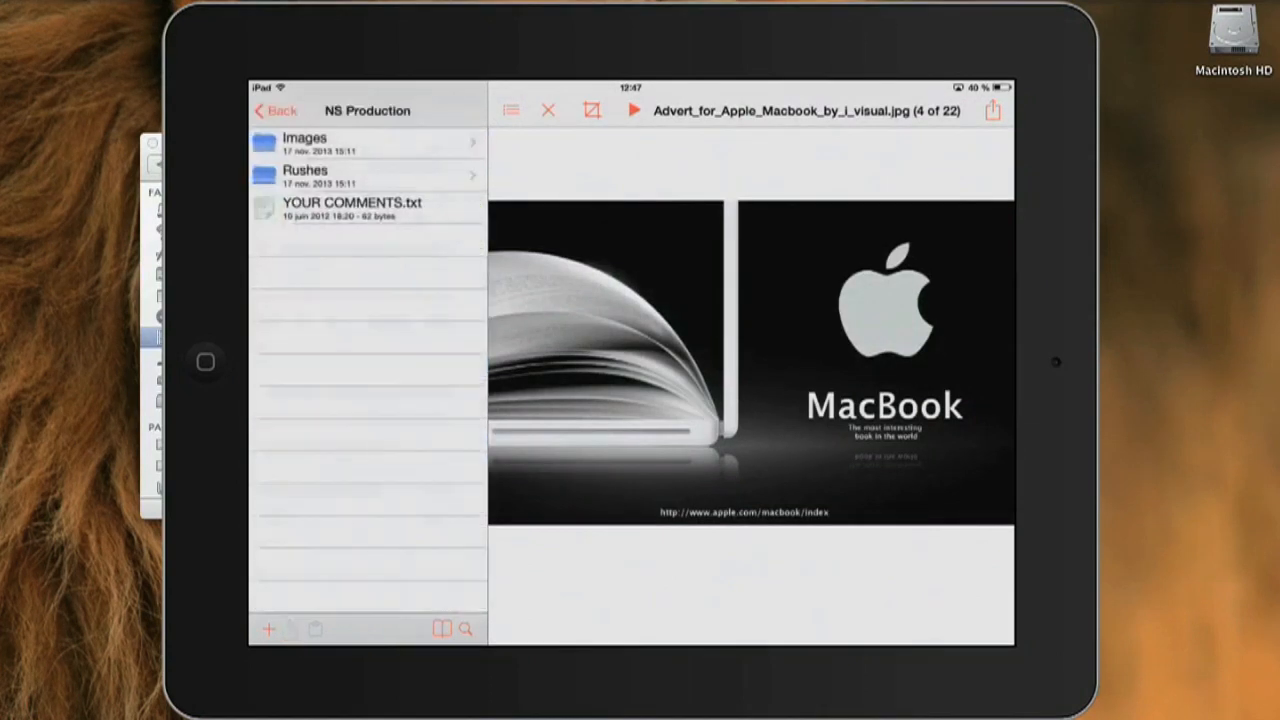
pyautogui.click(275, 110)
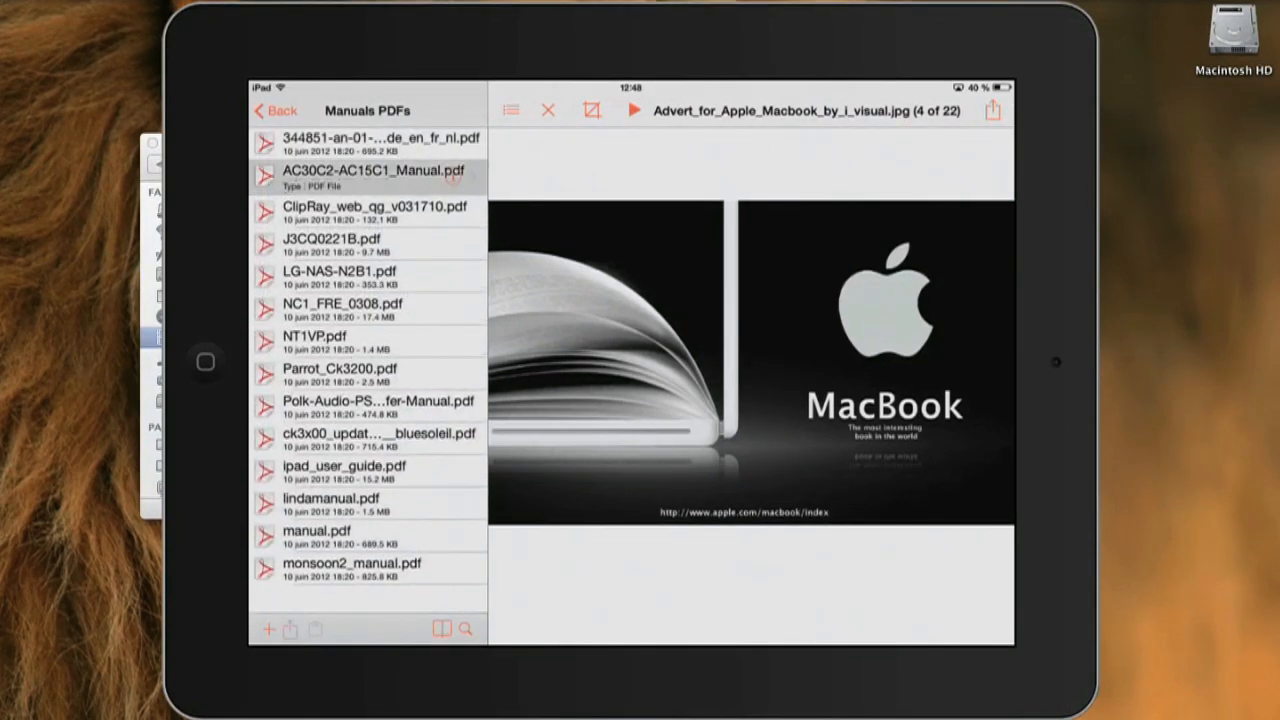
pyautogui.click(365, 178)
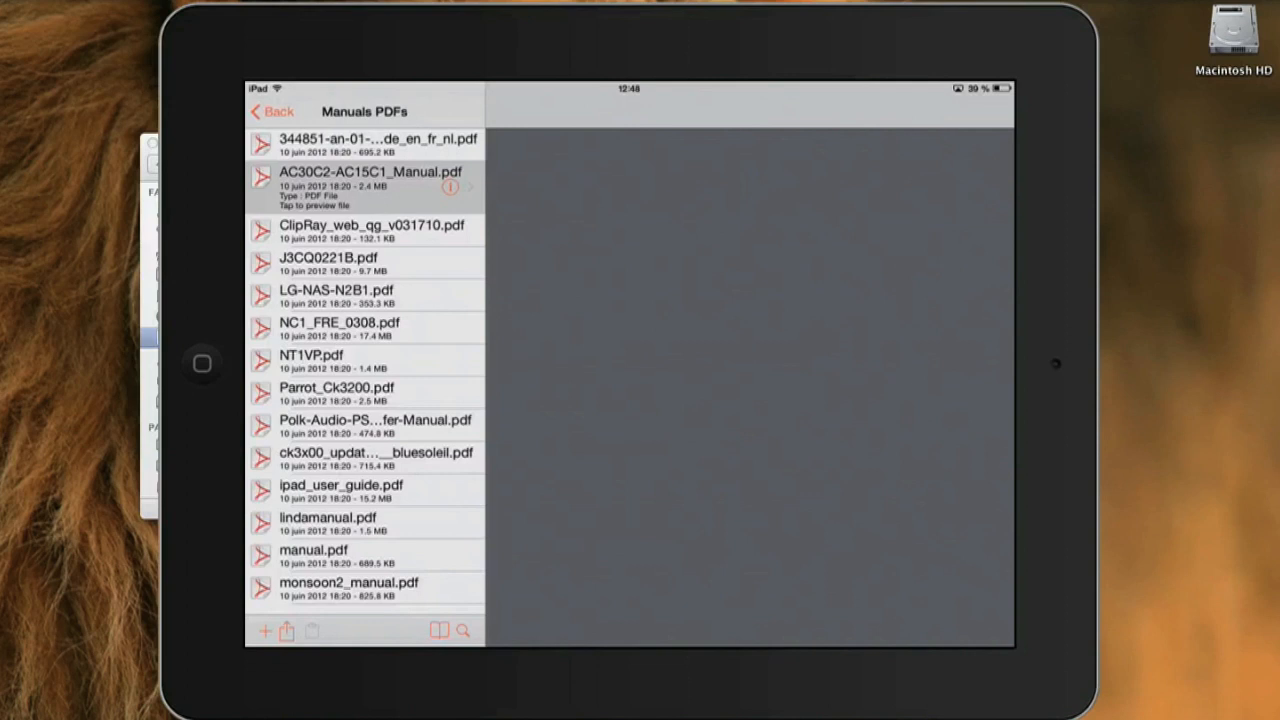
# Keep AC30C2-AC15C1_Manual.pdf offline and preview it from the Offline list
pyautogui.click(370, 185)
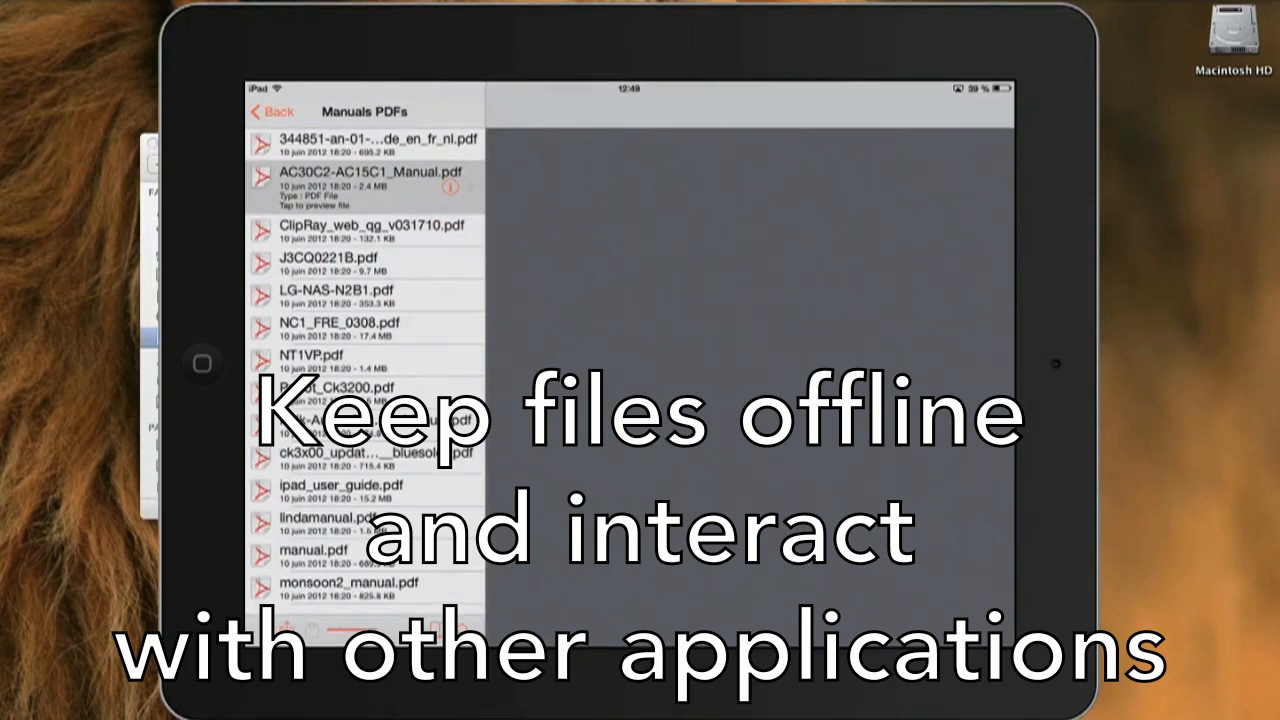
pyautogui.click(271, 111)
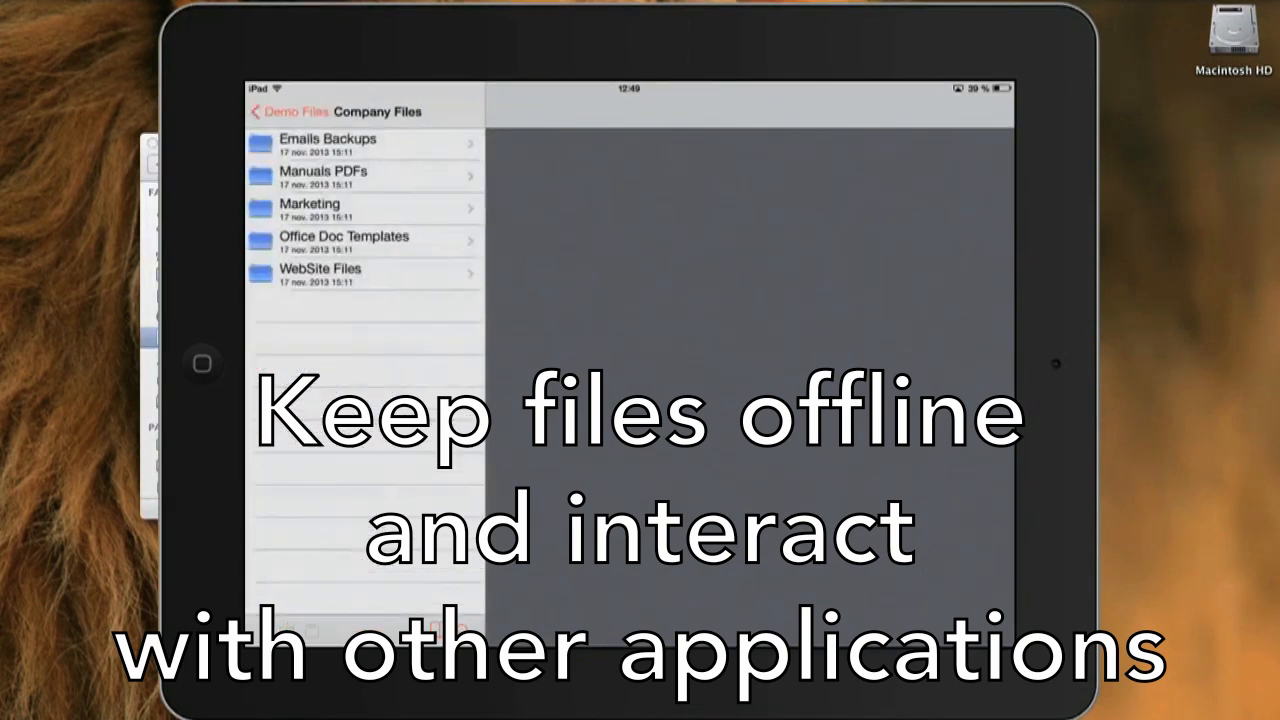
pyautogui.click(290, 111)
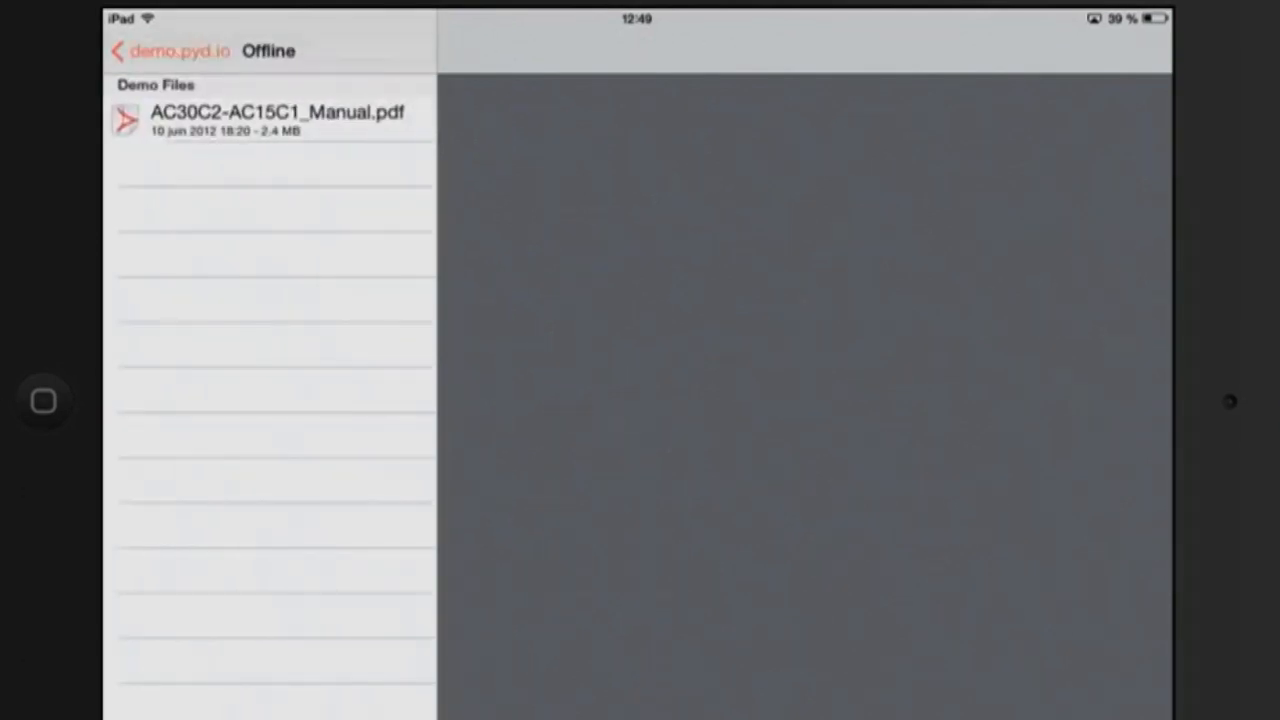
pyautogui.click(275, 120)
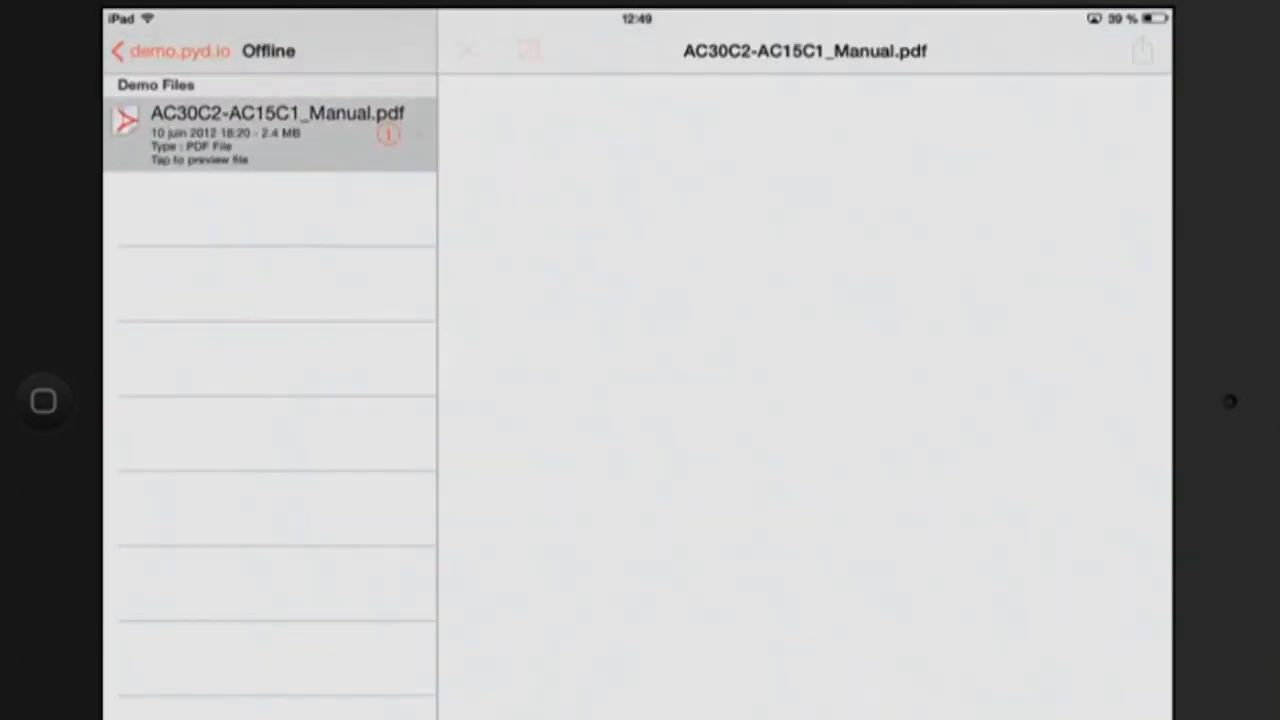
pyautogui.click(270, 130)
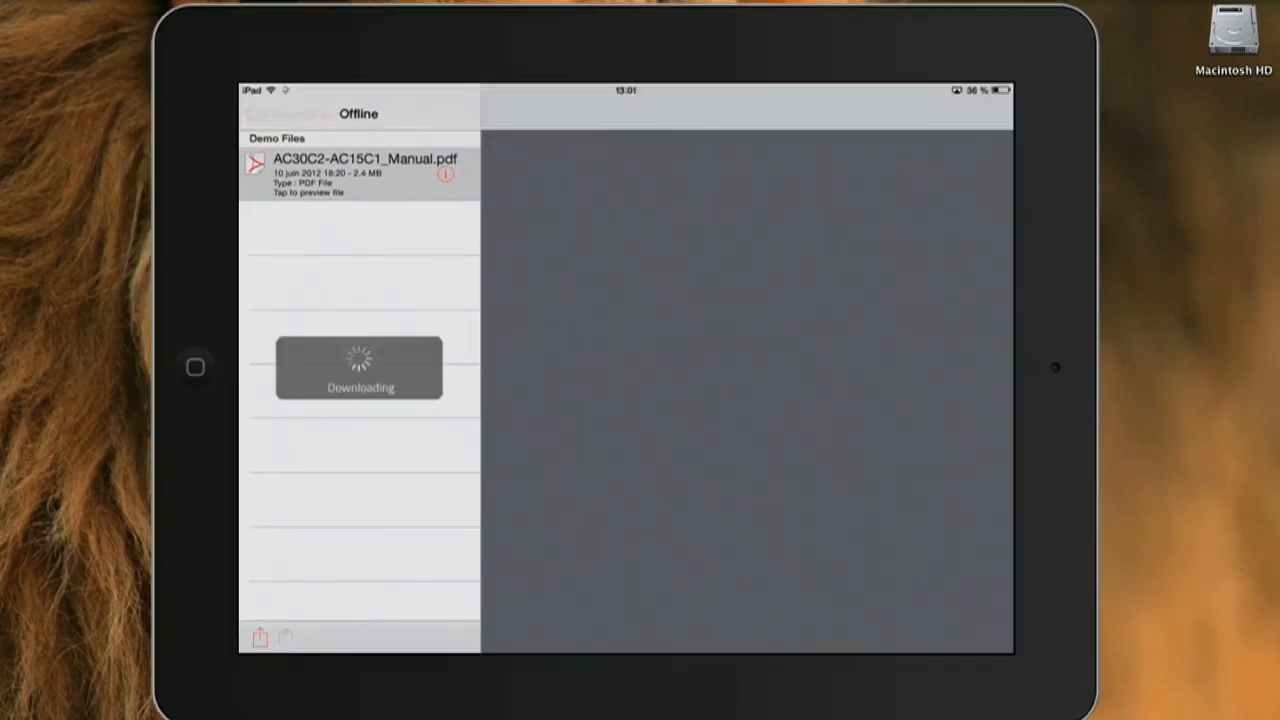
# Search for 'bank', open the ABC Bank folder and preview services.rtf
pyautogui.click(253, 113)
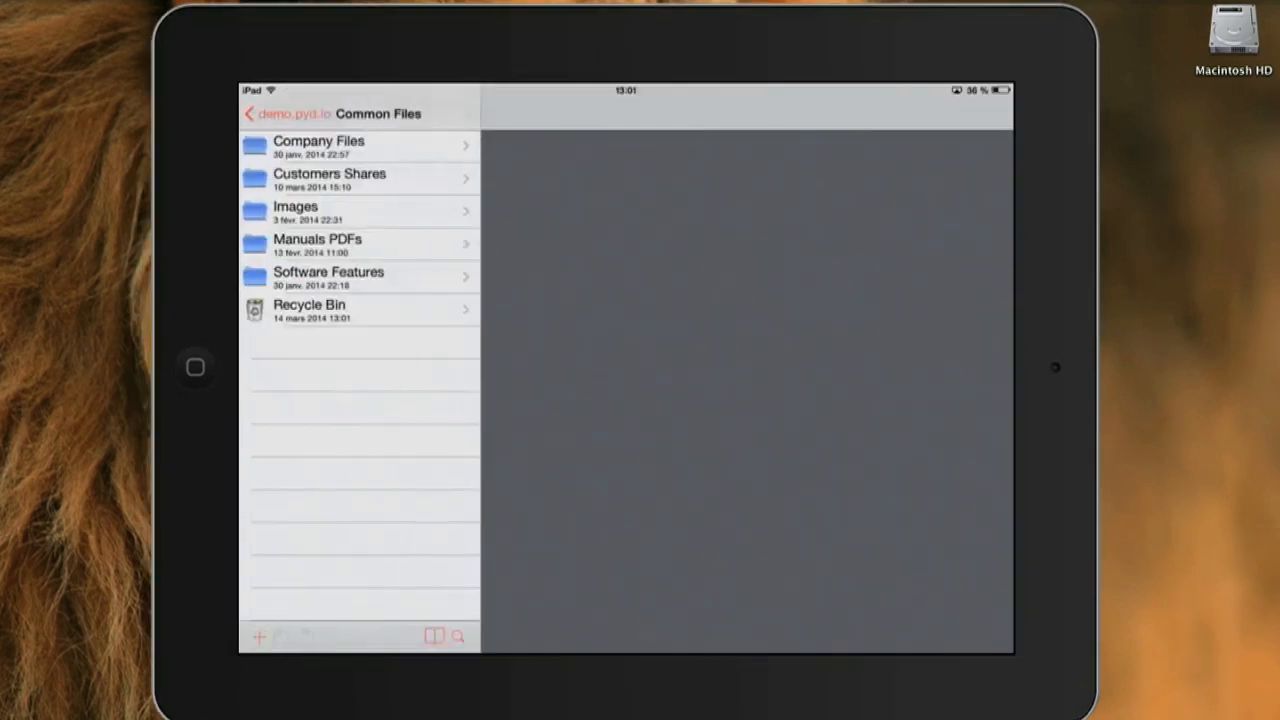
pyautogui.click(457, 636)
pyautogui.write('ba')
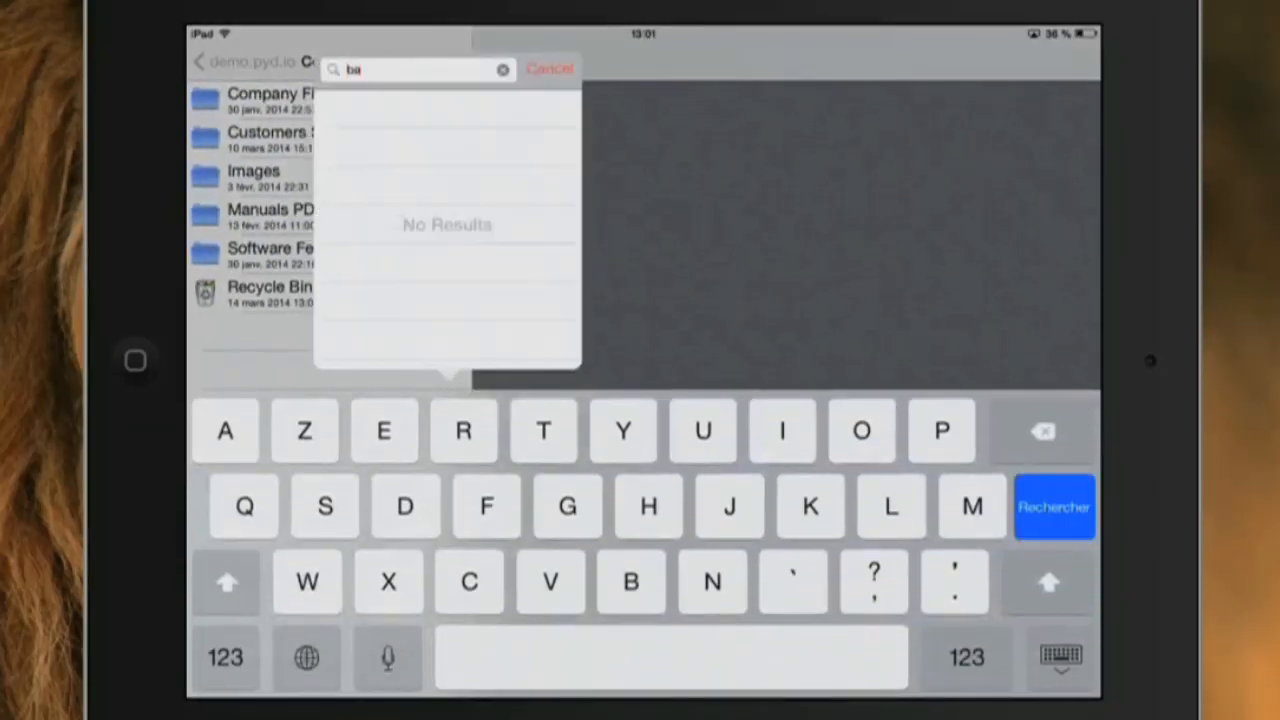
pyautogui.write('nk')
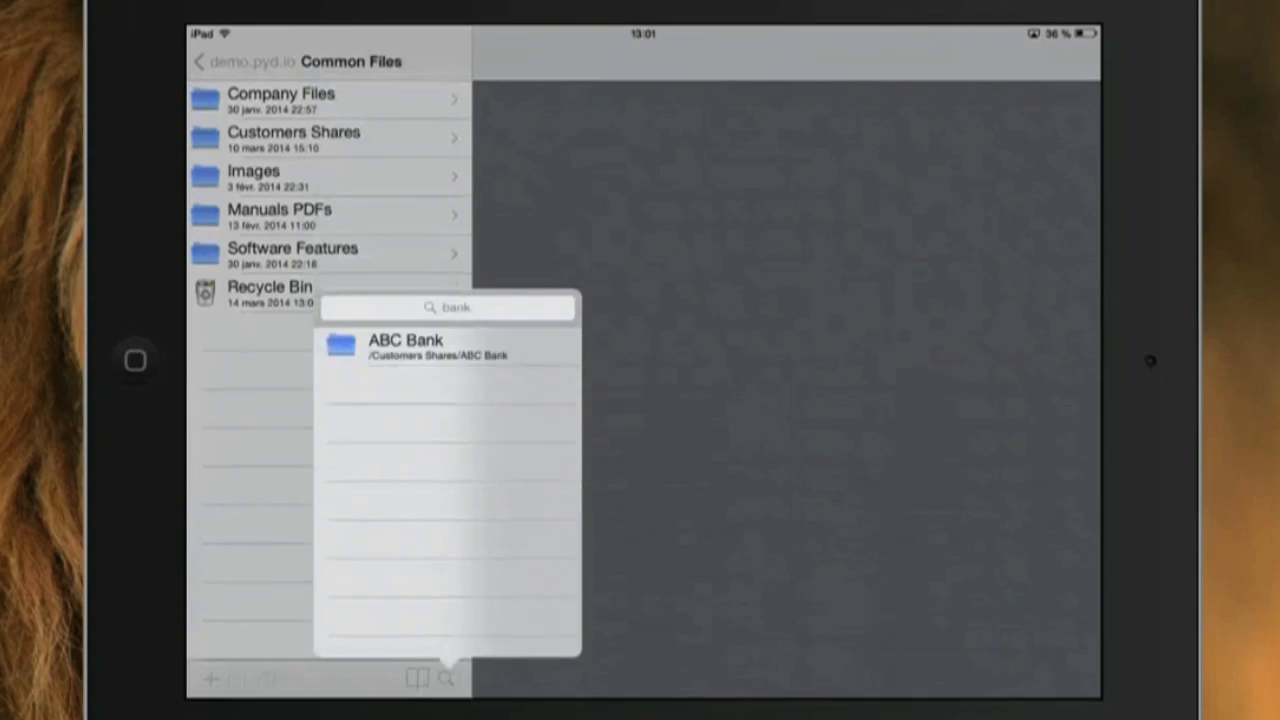
pyautogui.click(406, 345)
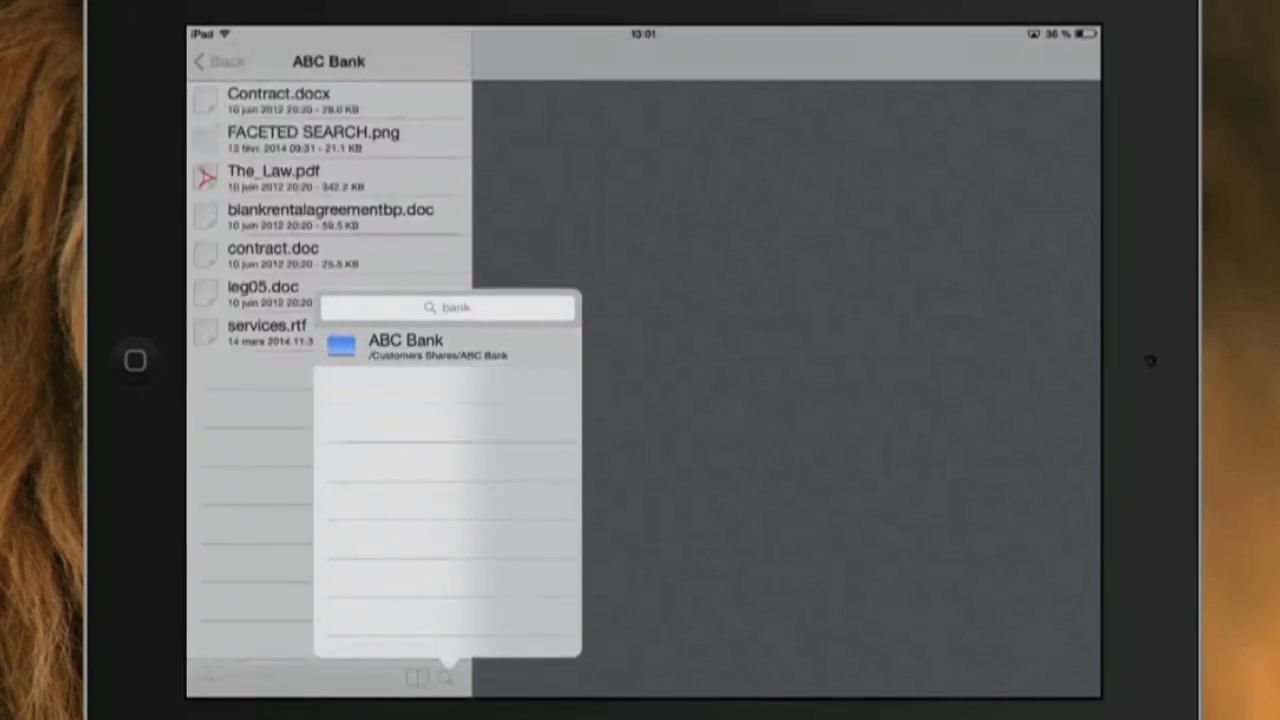
pyautogui.click(280, 333)
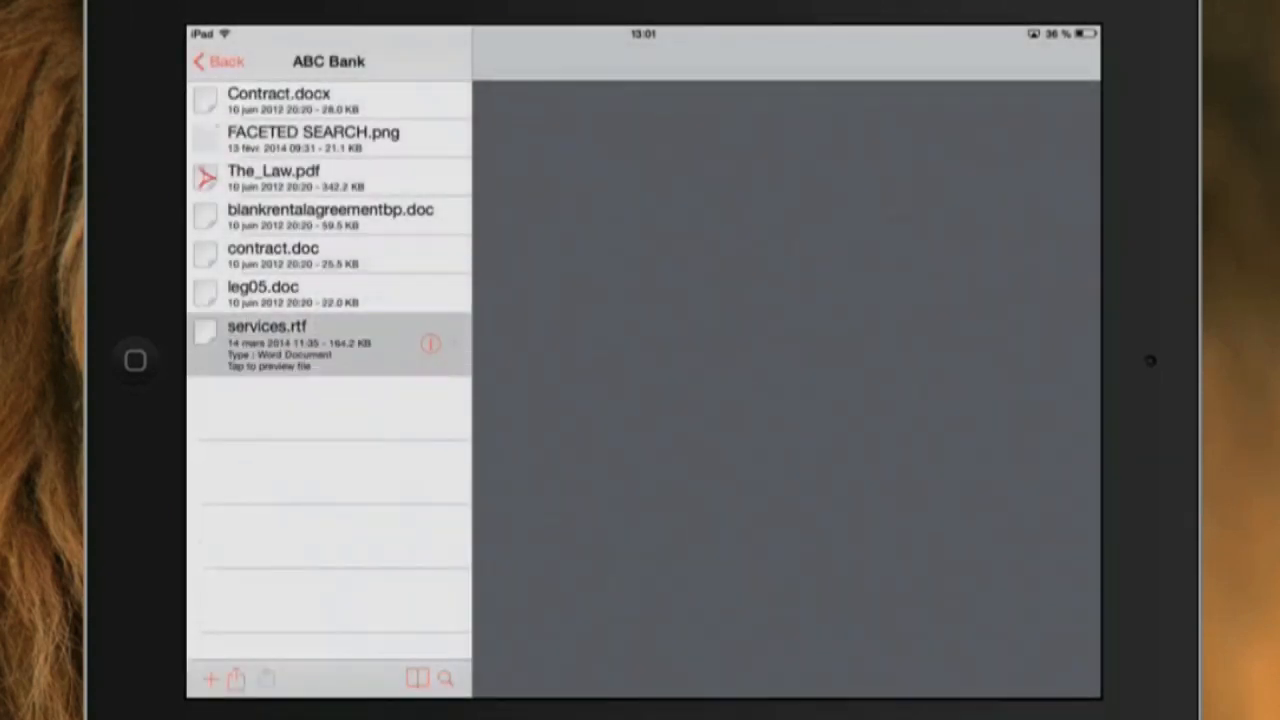
pyautogui.click(267, 340)
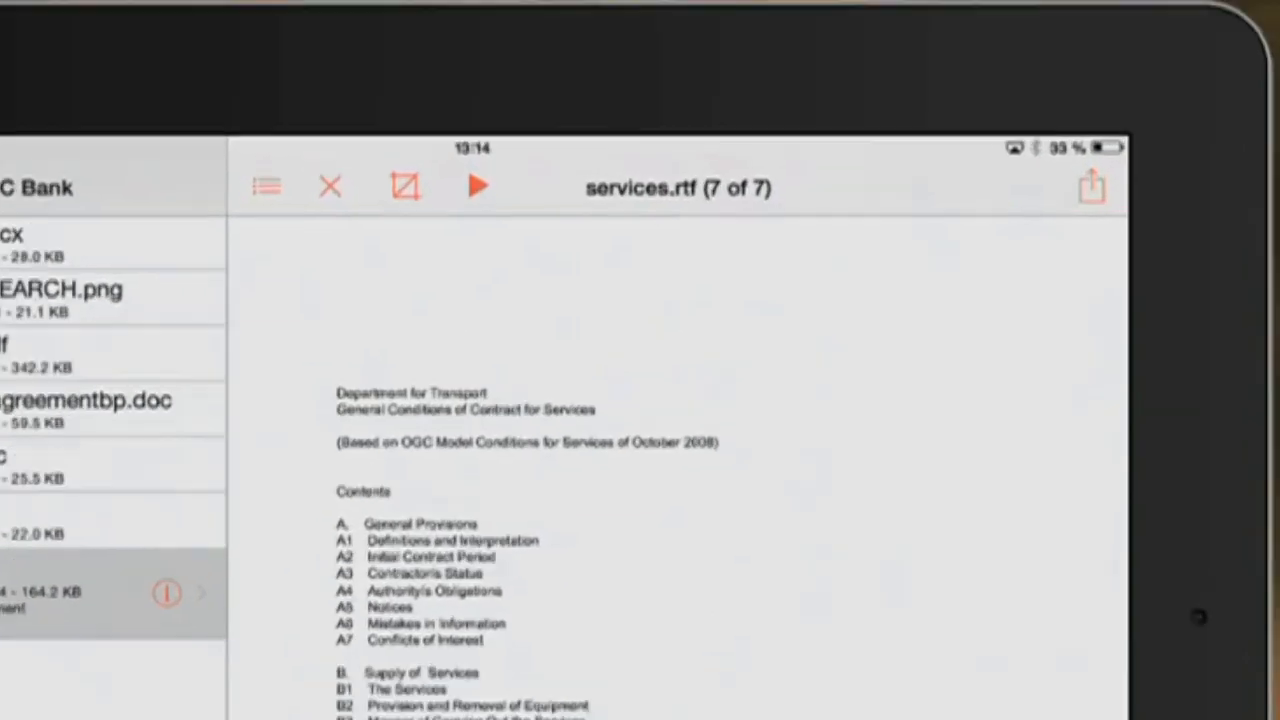
# In Documents, add a 'Hello world' line and Save As services.rtf
pyautogui.click(1091, 186)
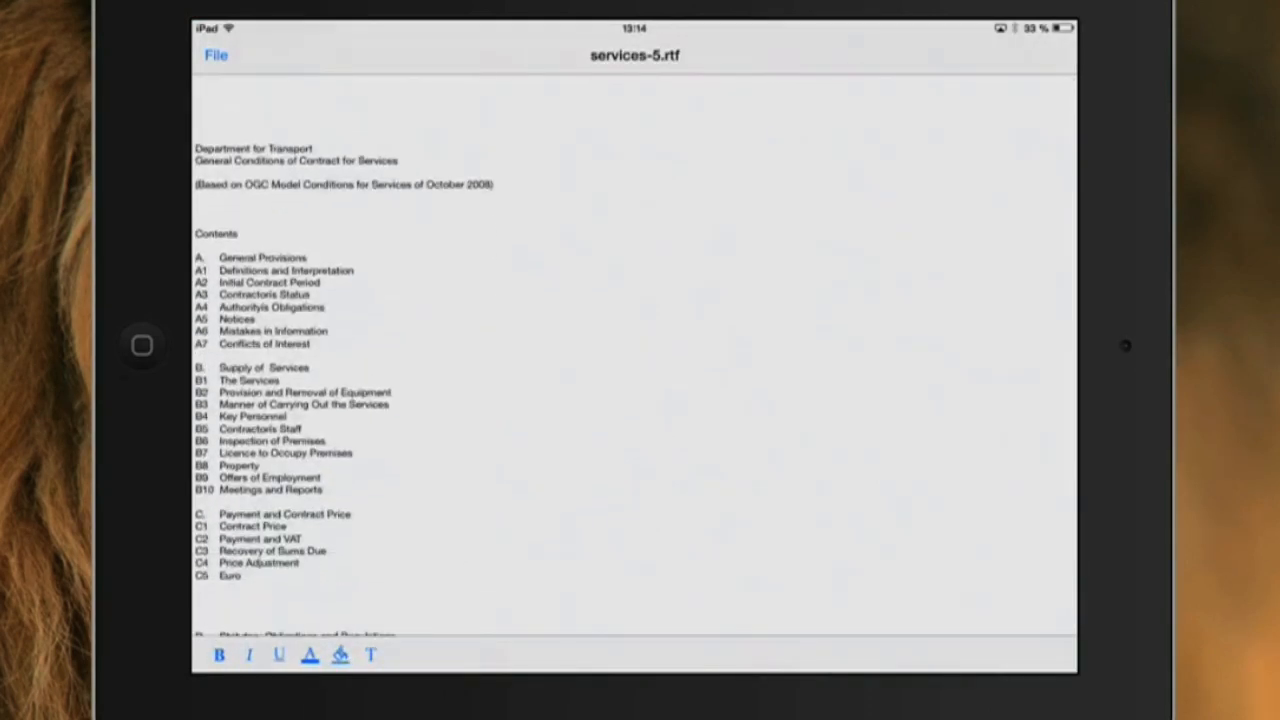
pyautogui.write('Hello world')
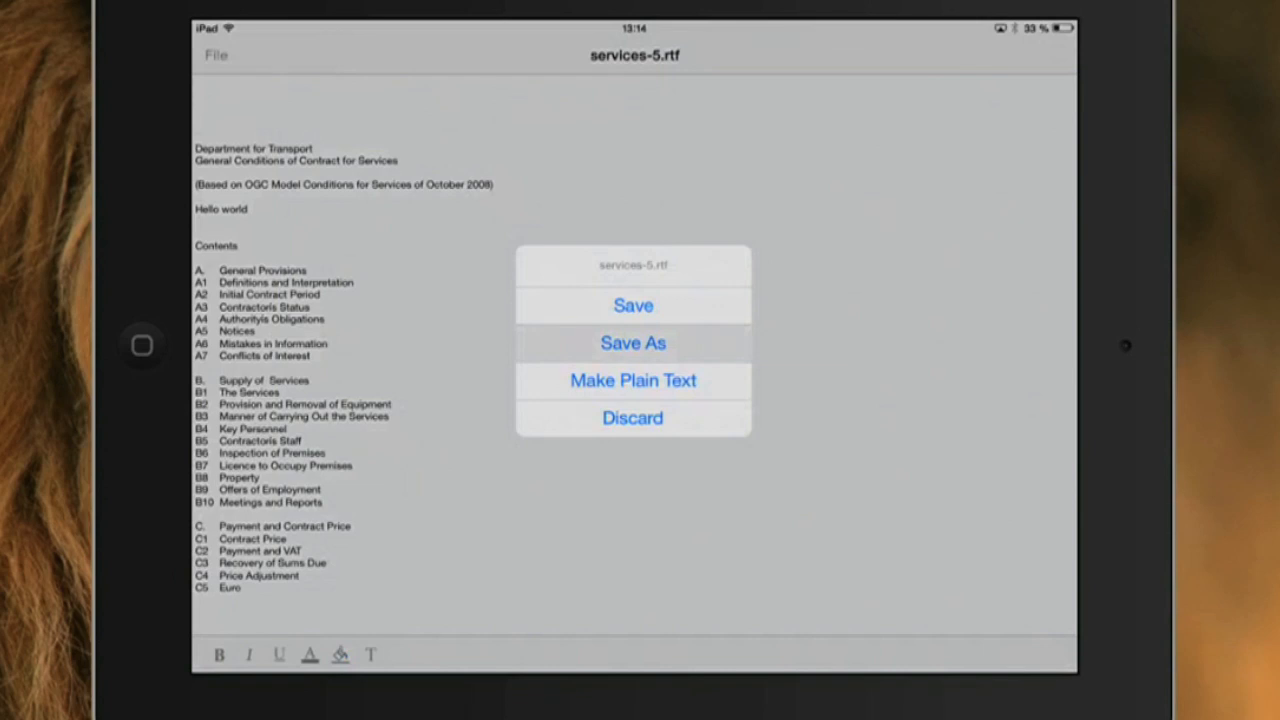
pyautogui.click(633, 342)
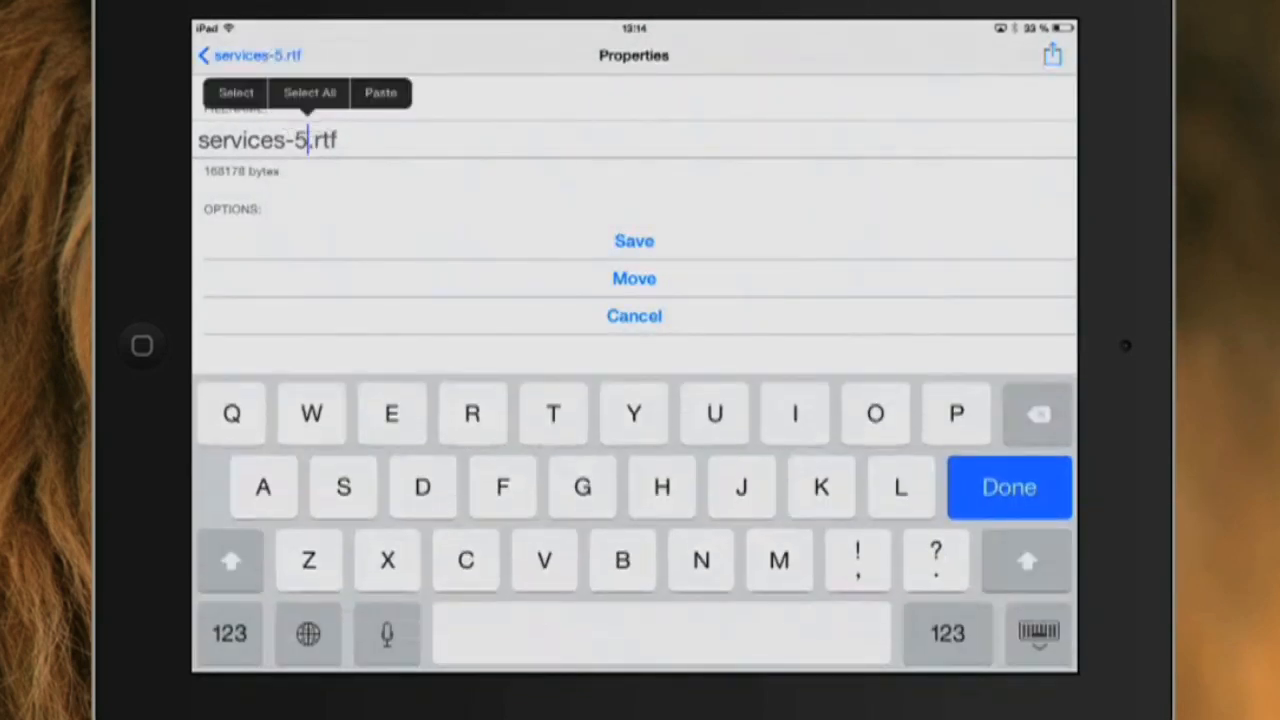
pyautogui.click(1009, 487)
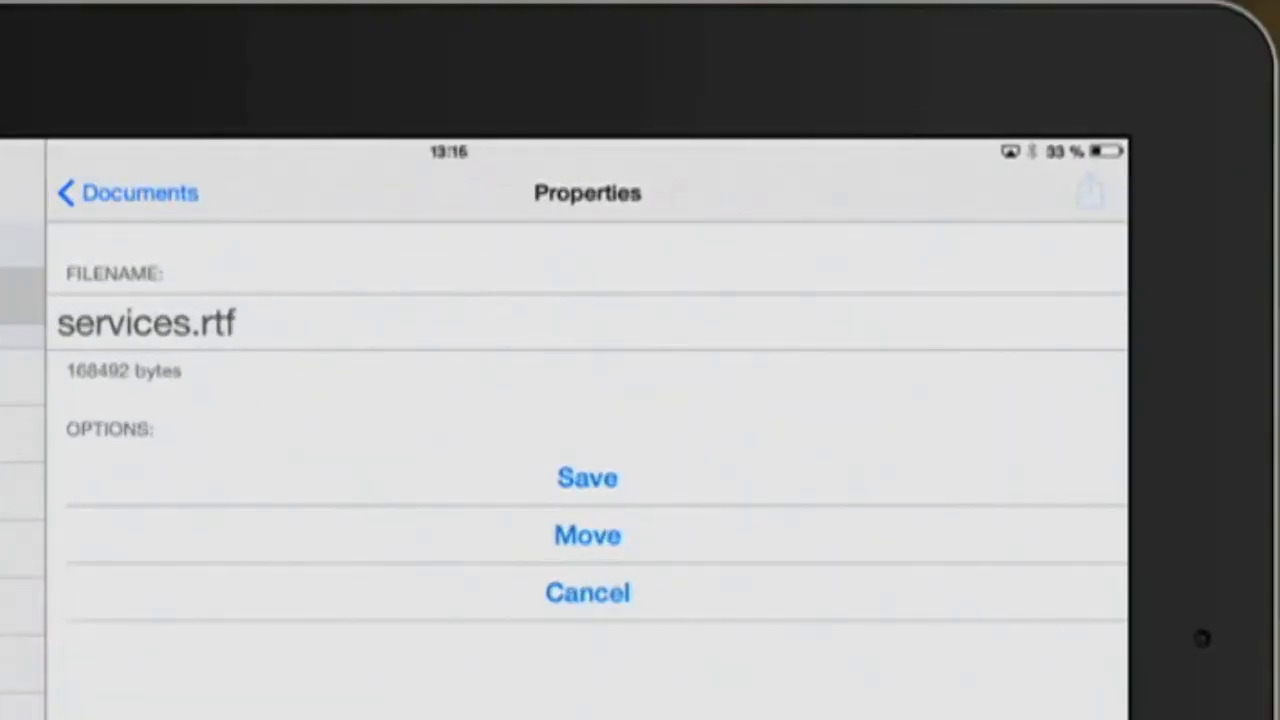
pyautogui.click(1088, 190)
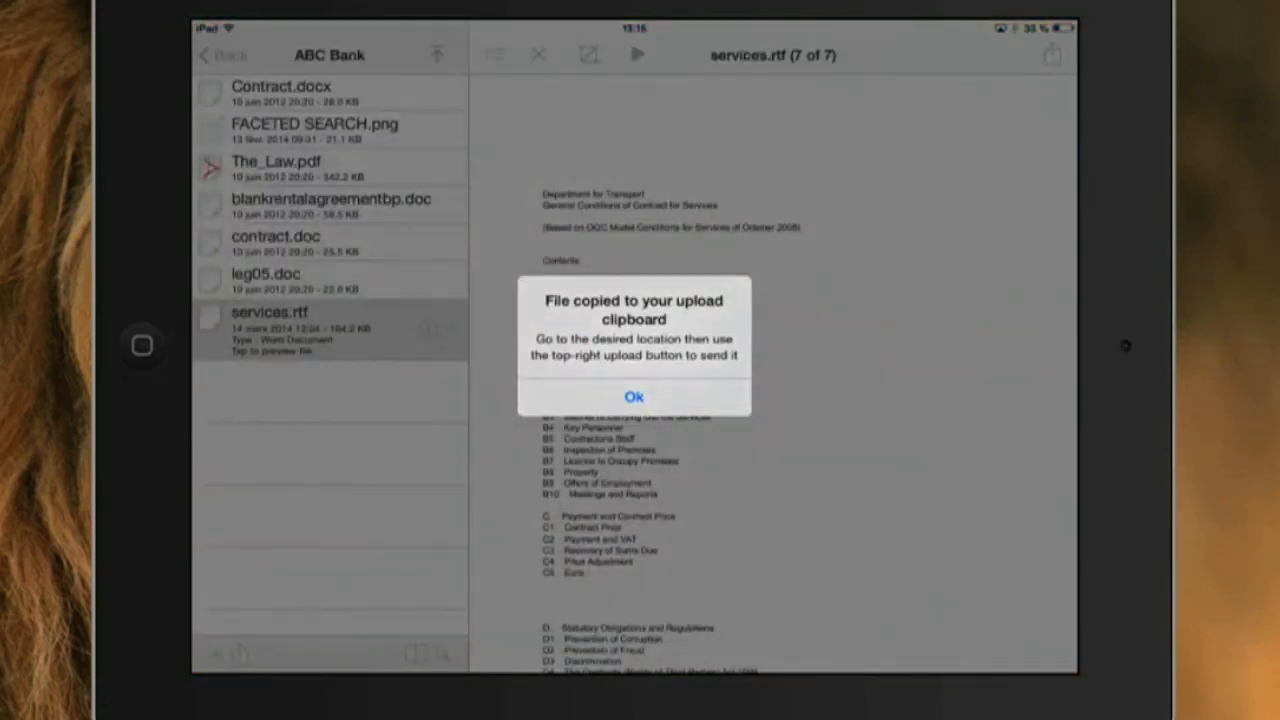
# Upload the edited copy to ABC Bank as services-1.rtf, check it, and return to servers
pyautogui.click(633, 396)
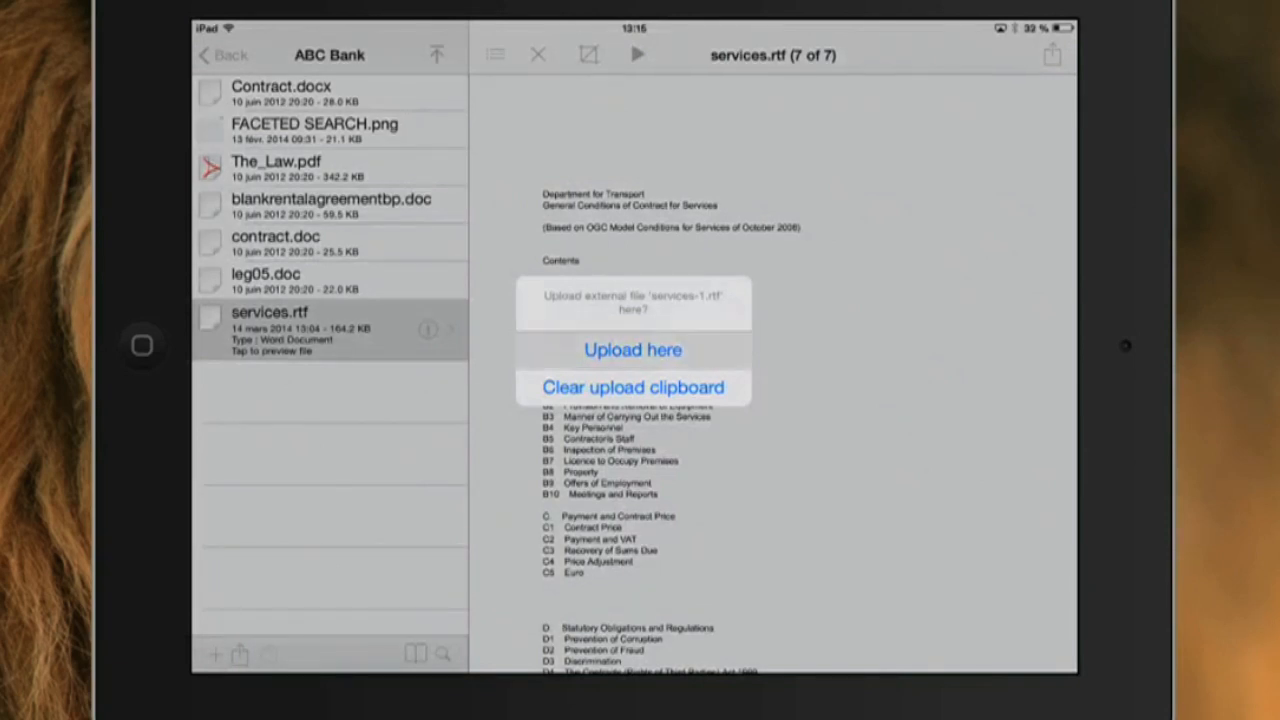
pyautogui.click(633, 350)
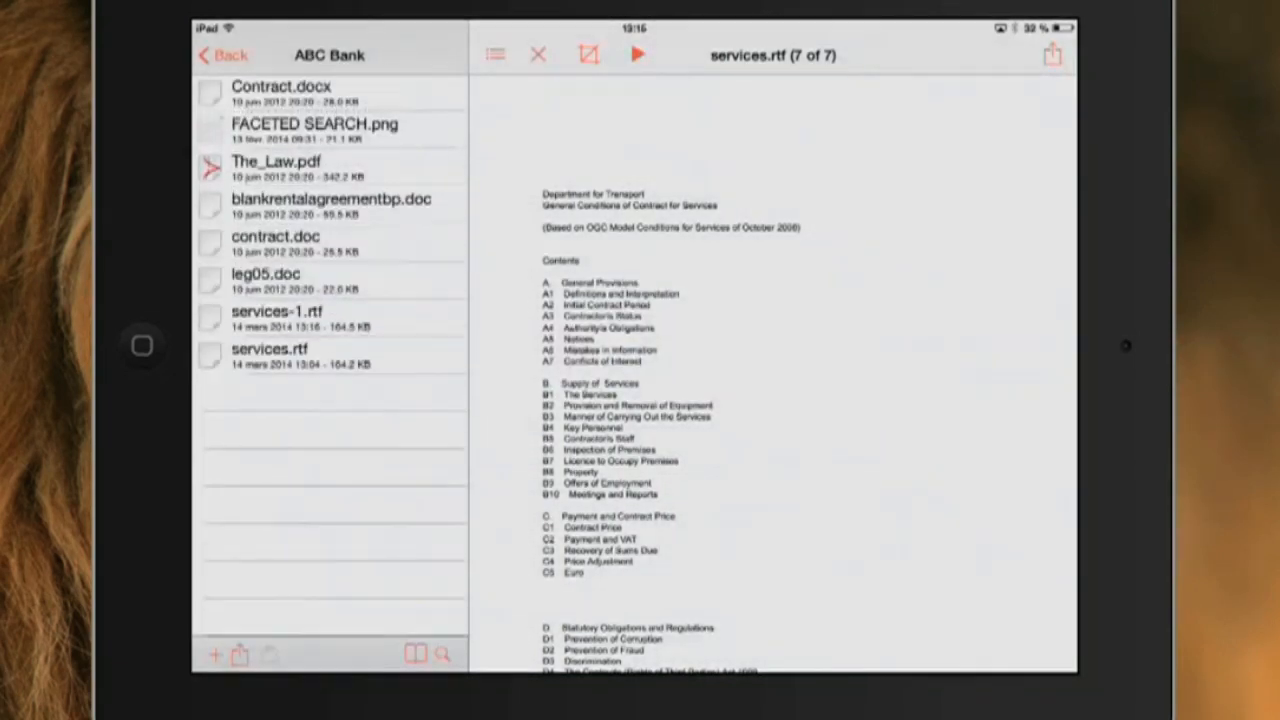
pyautogui.click(276, 318)
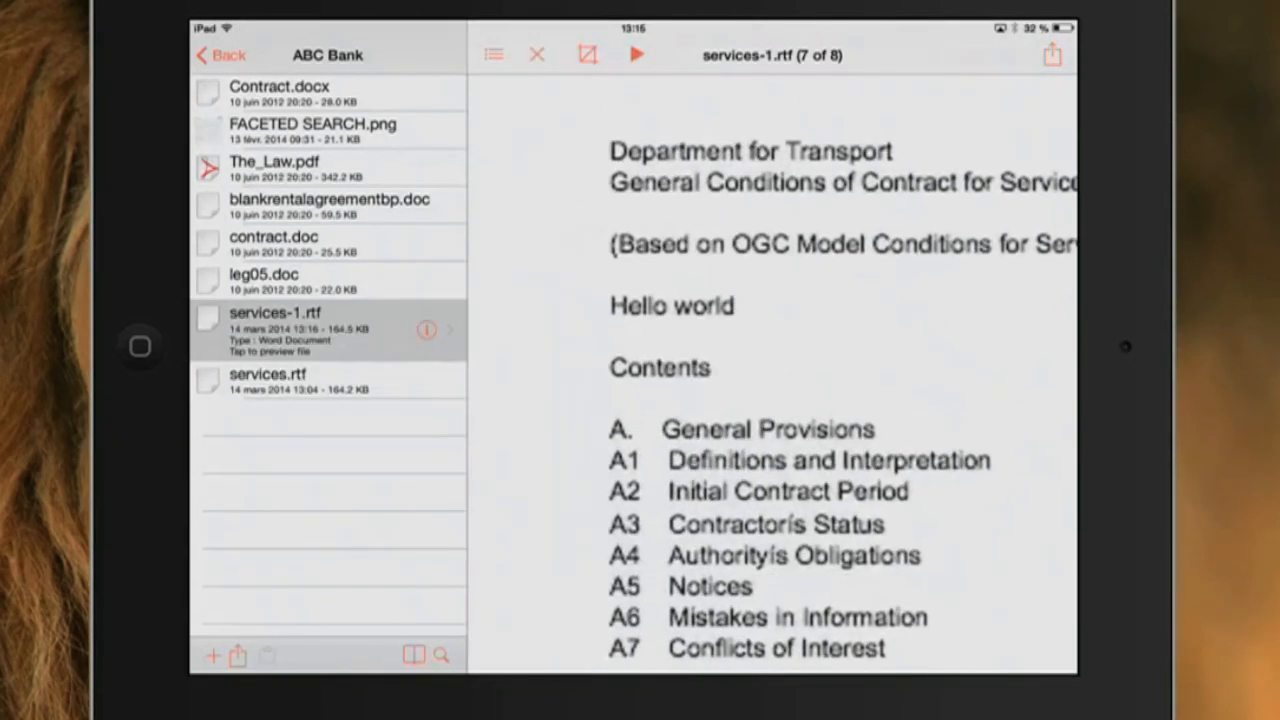
pyautogui.click(536, 54)
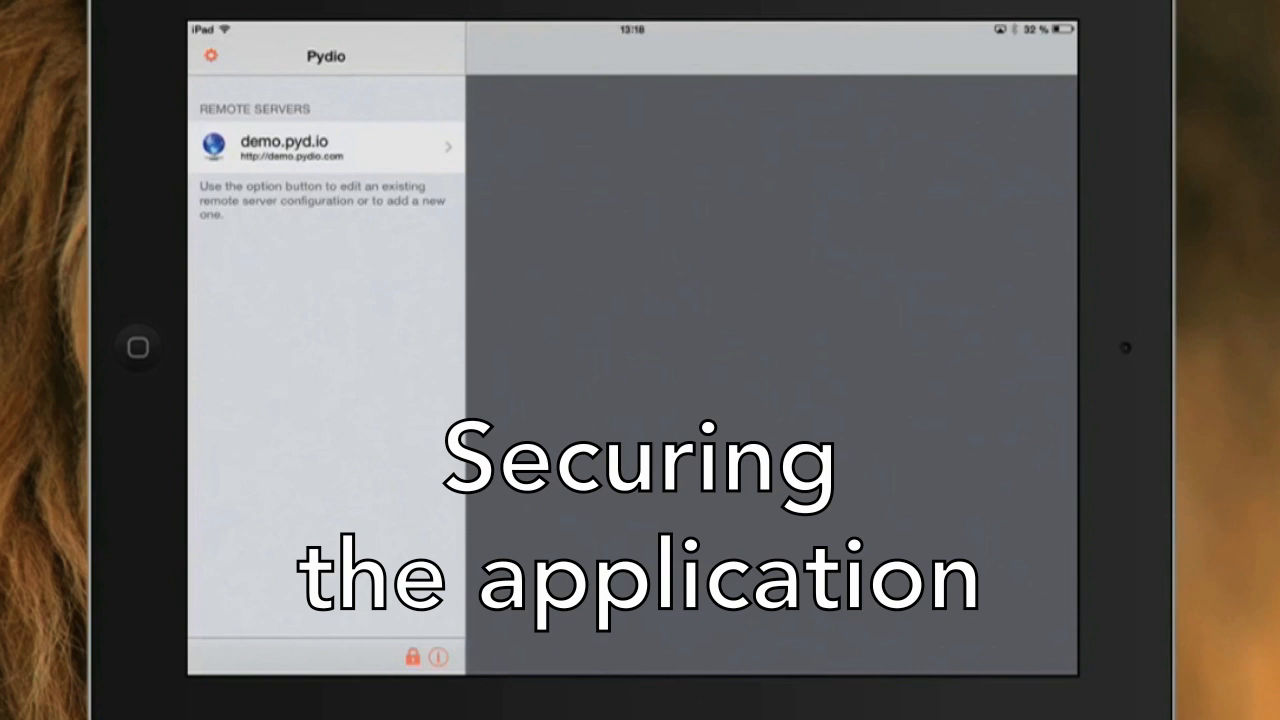
# Activate Pydio's PIN protection and confirm the entered PIN code
pyautogui.click(412, 658)
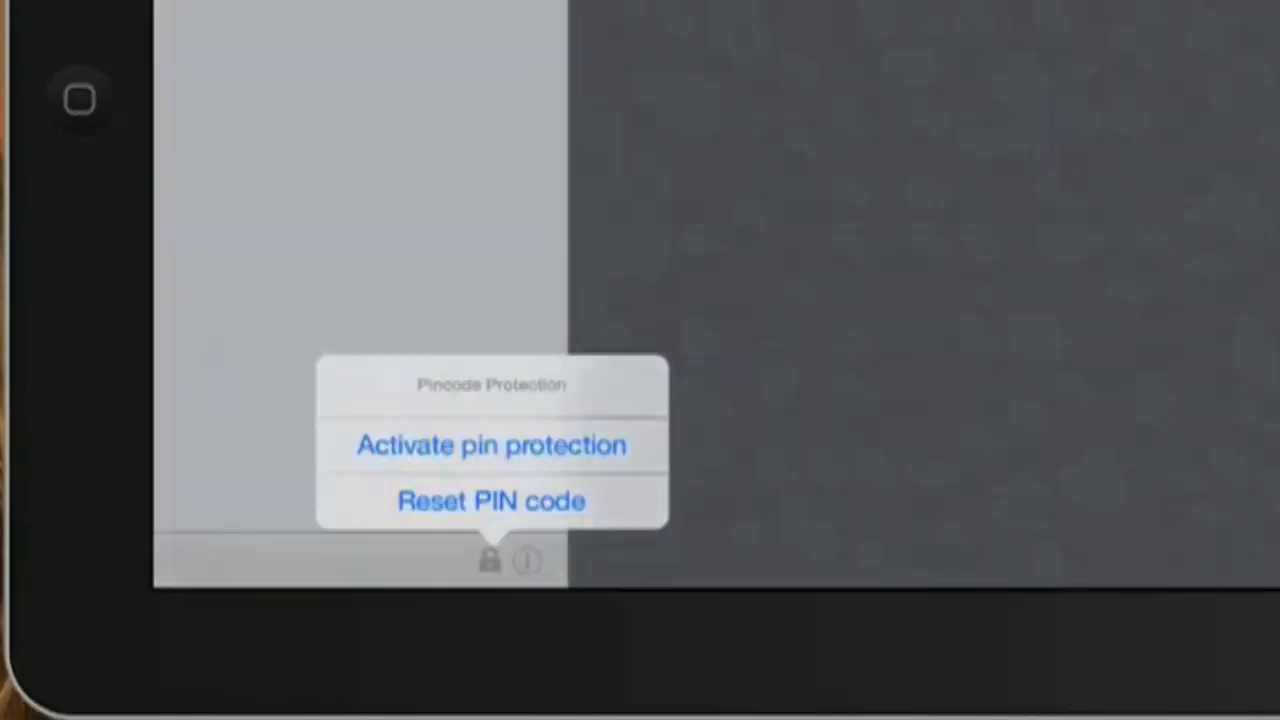
pyautogui.click(491, 445)
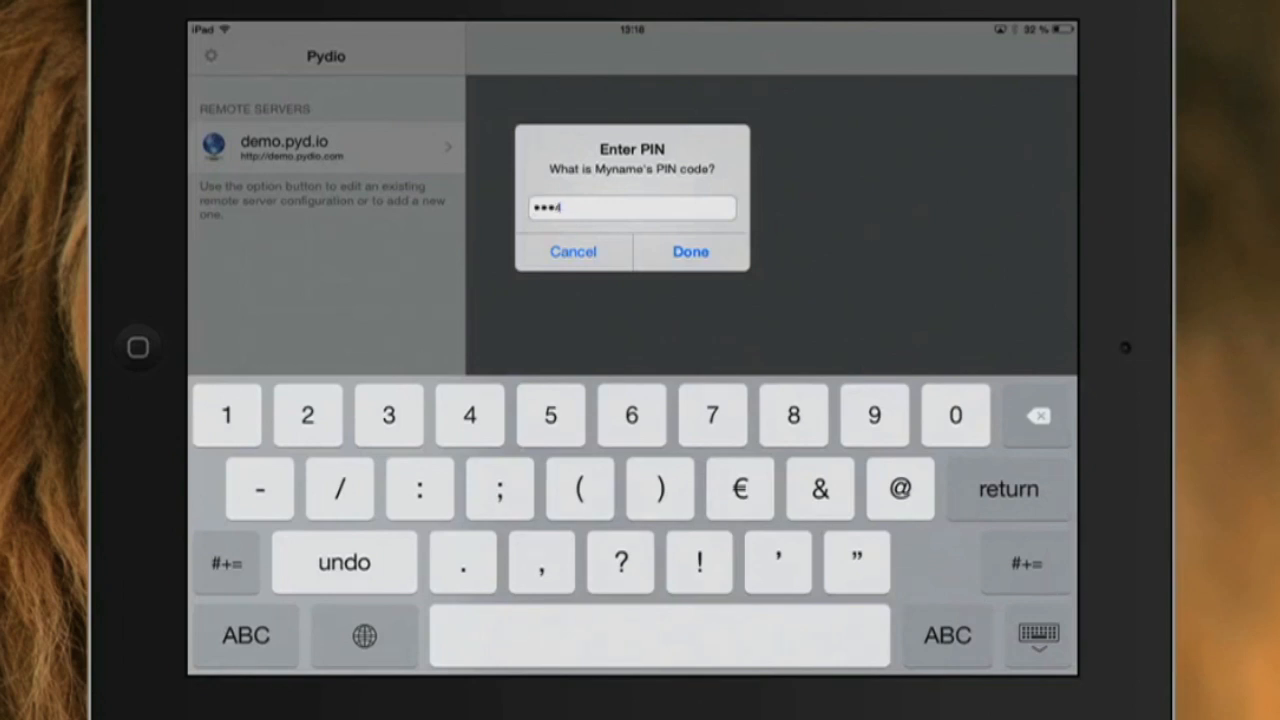
pyautogui.click(690, 251)
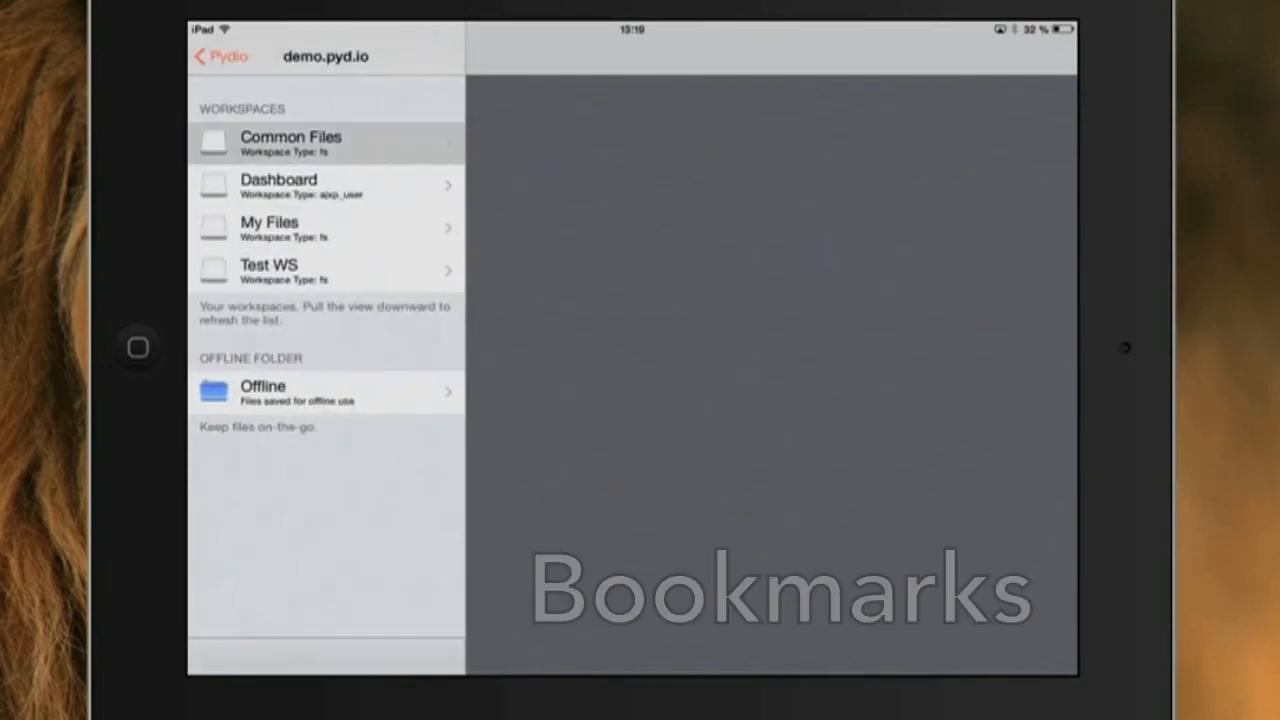
# Open Common Files, jump to bookmarked editor.audio and play 02-VonSpiel-GreenHipHop.mp3
pyautogui.click(320, 143)
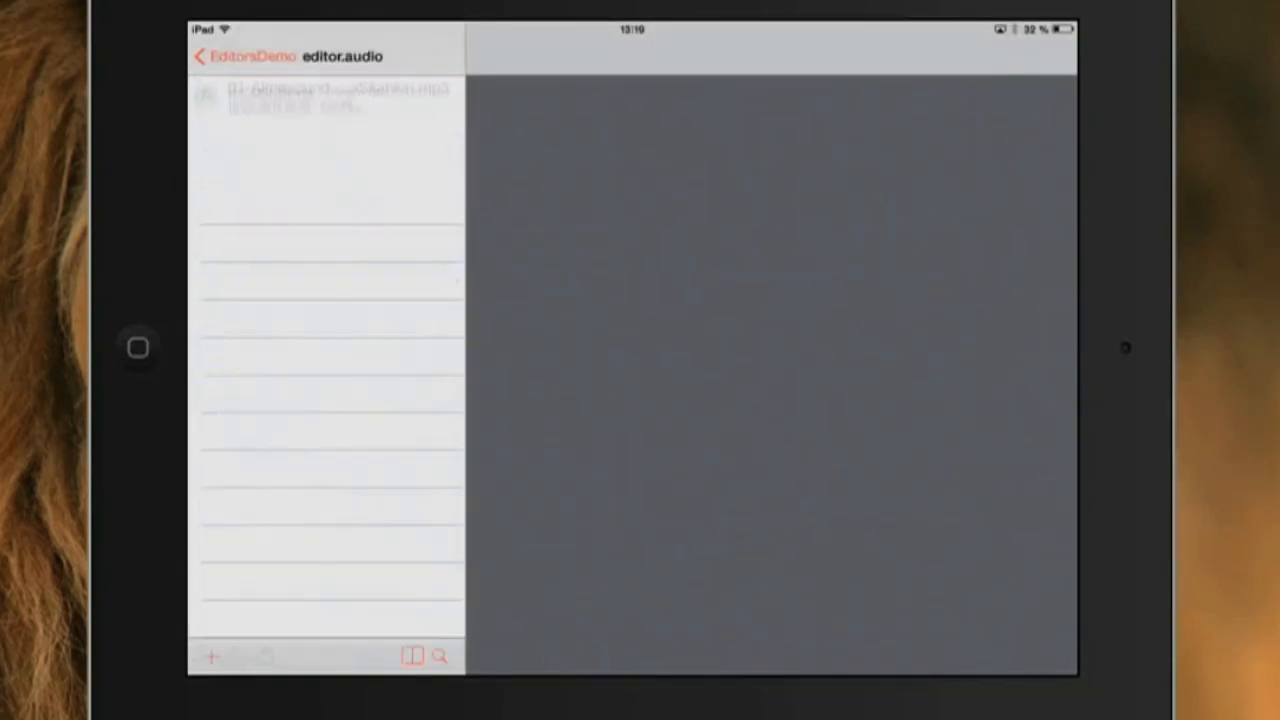
pyautogui.click(411, 656)
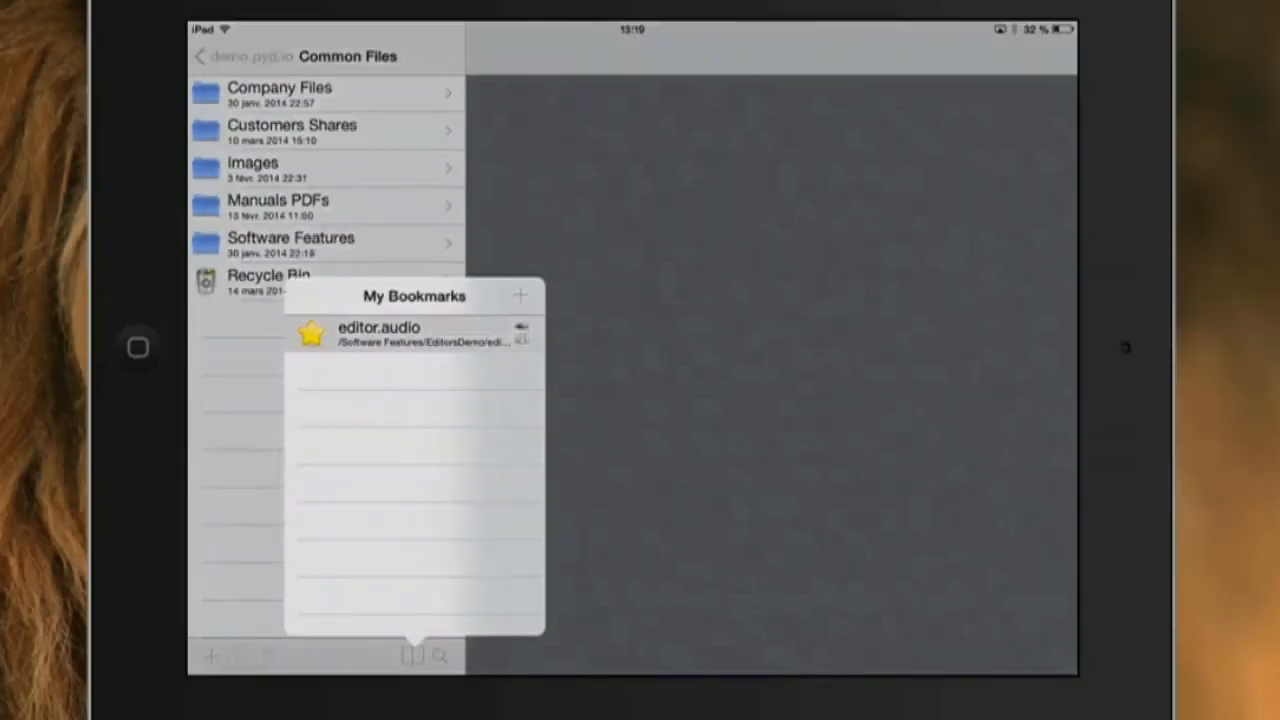
pyautogui.click(378, 333)
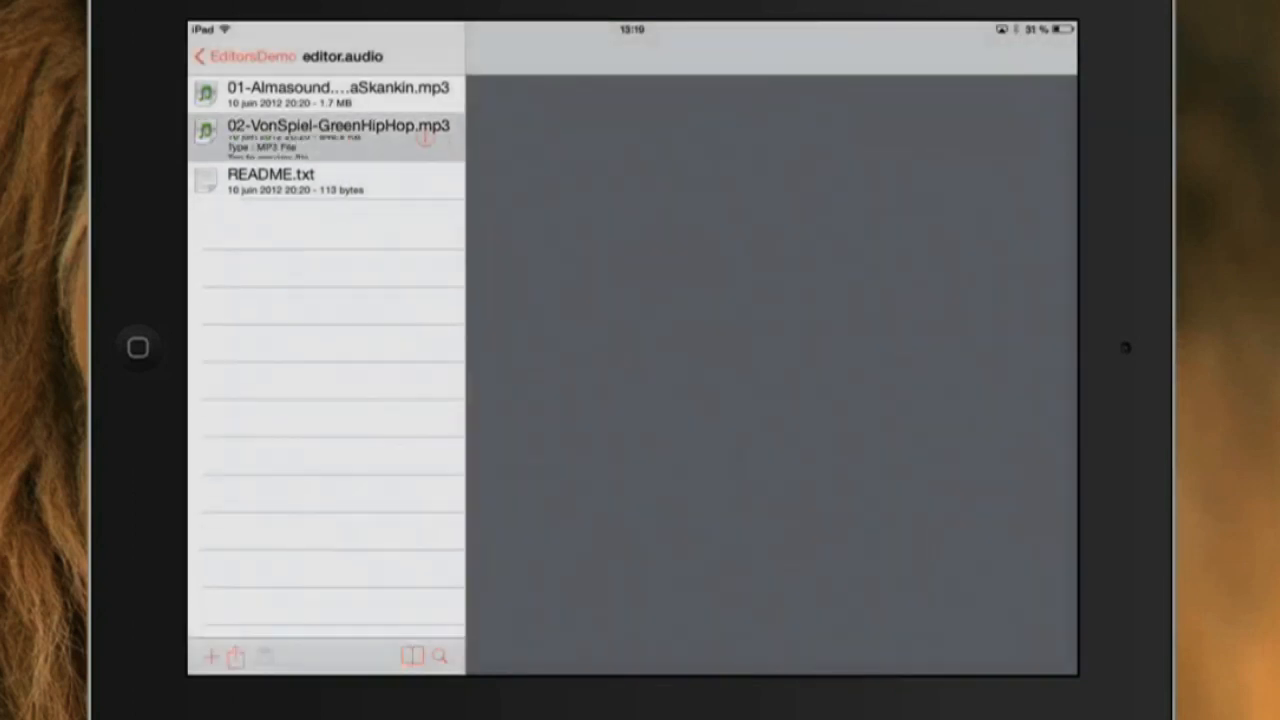
pyautogui.click(337, 140)
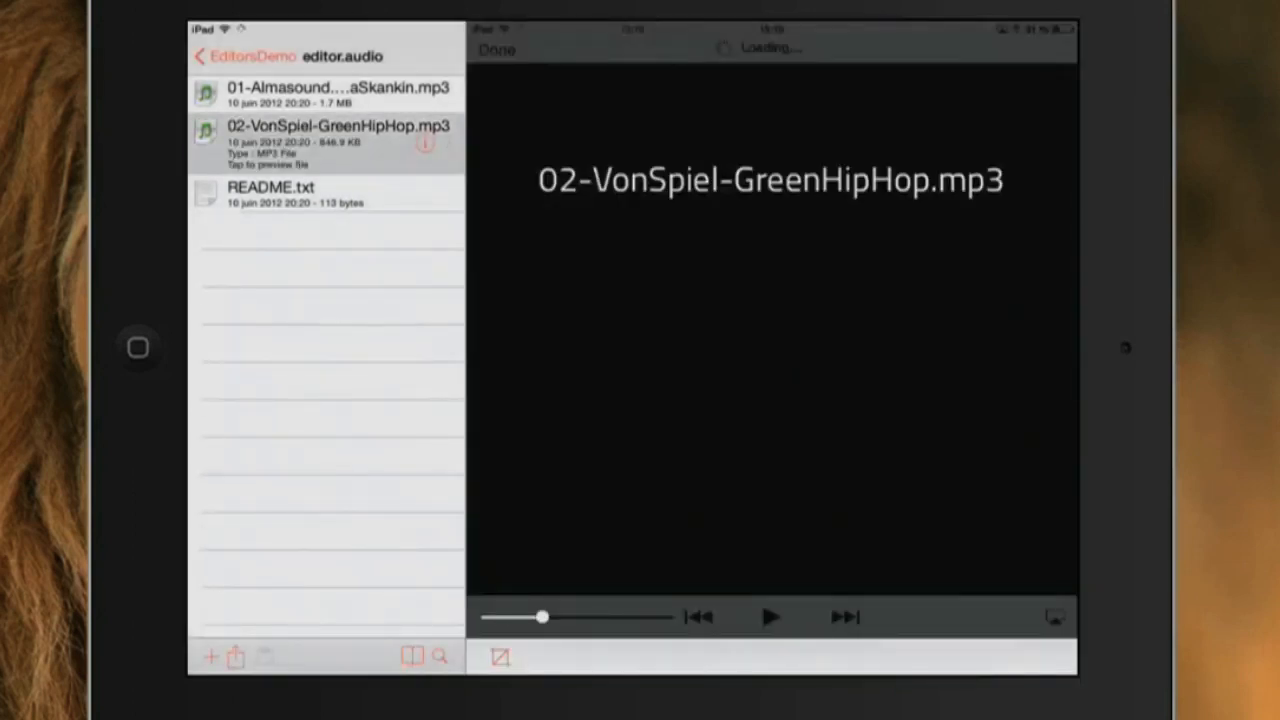